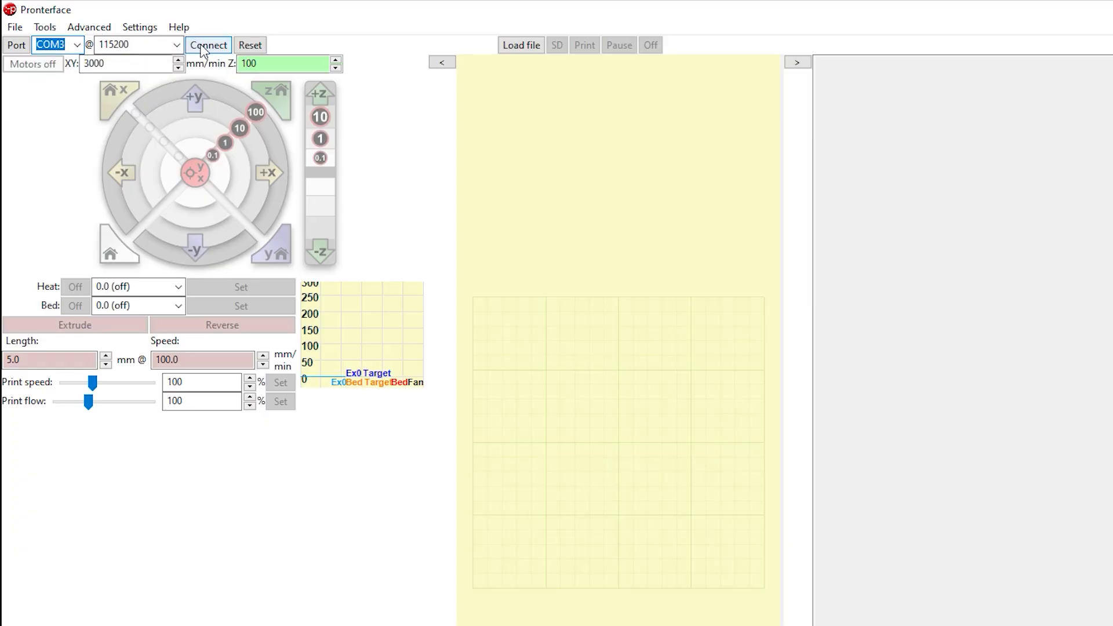
Connect to the printer on COM3 at 115200 baud so it comes online.
click(208, 45)
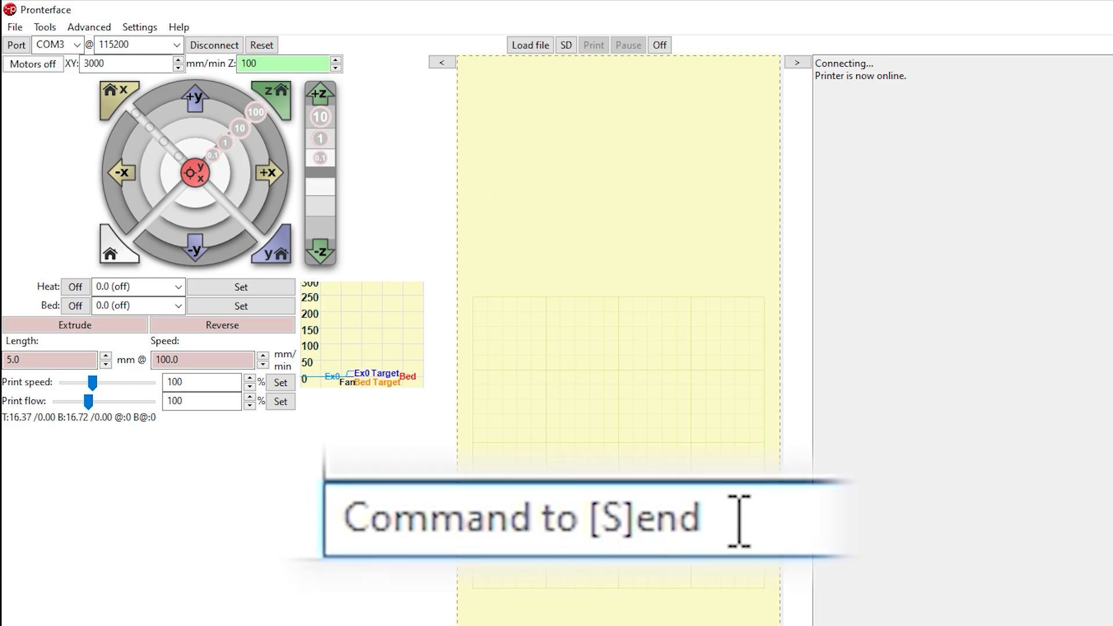
Send M303 E0 S205 C10 to autotune the hotend PID at 205 °C for 10 cycles.
text(M303)
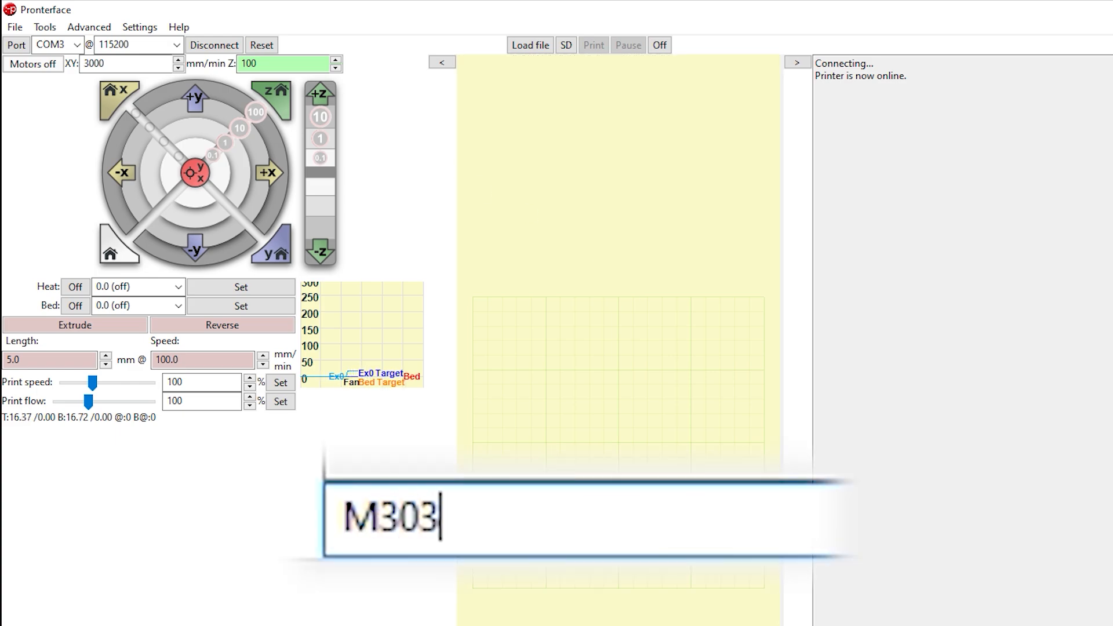
text(E0)
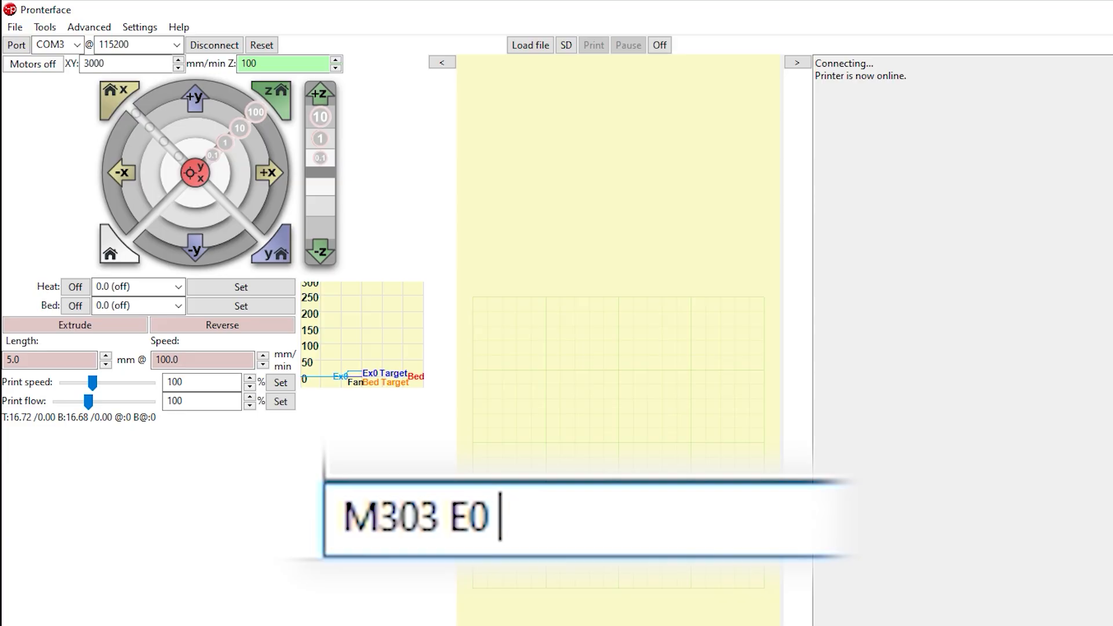
text(S201)
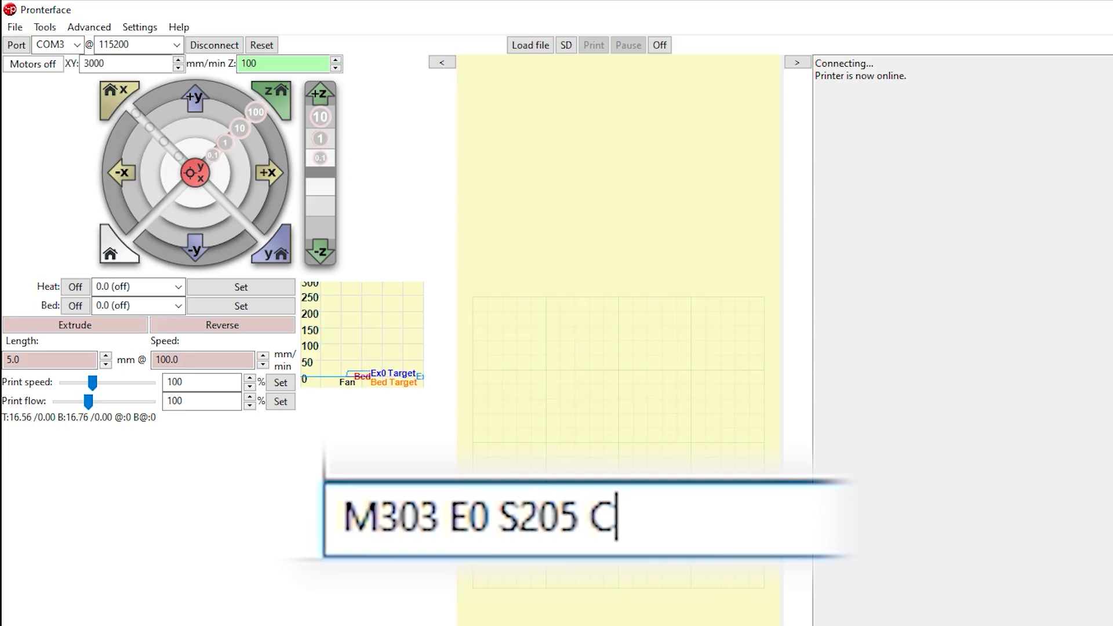
text(10)
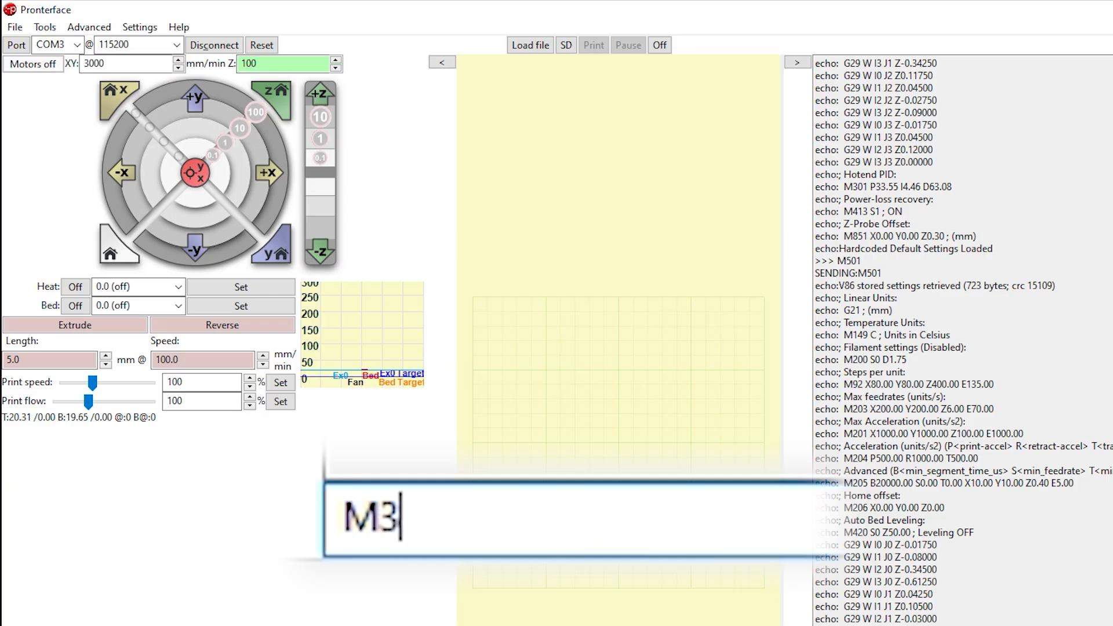
Send M301 P33.55 I4.46 D63.08 to store the new hotend PID values.
text(01 P)
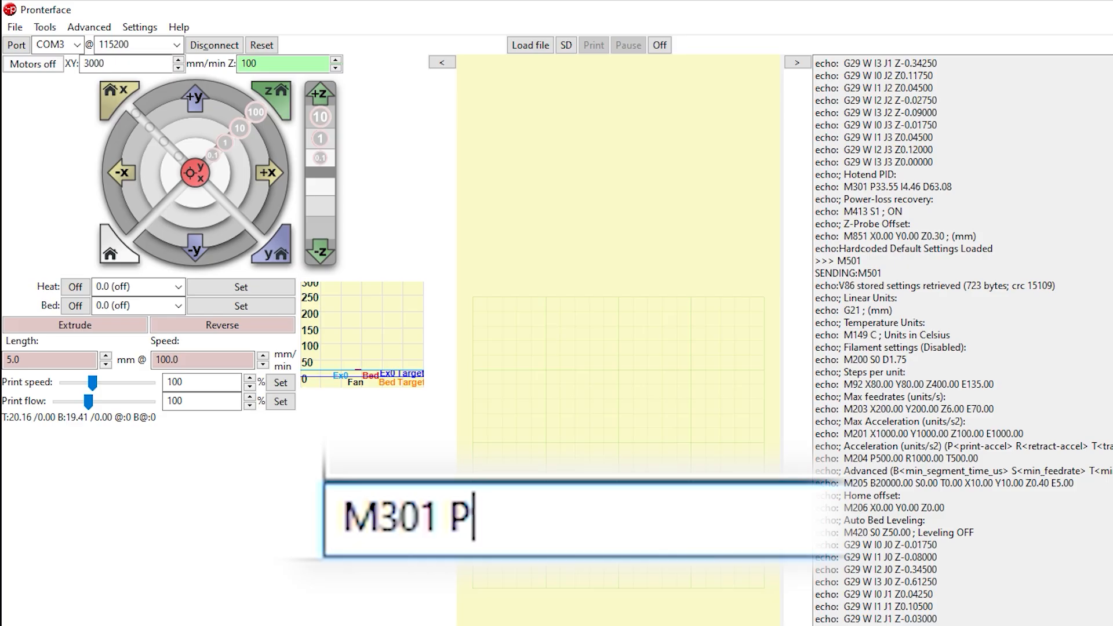
text(33.55 I)
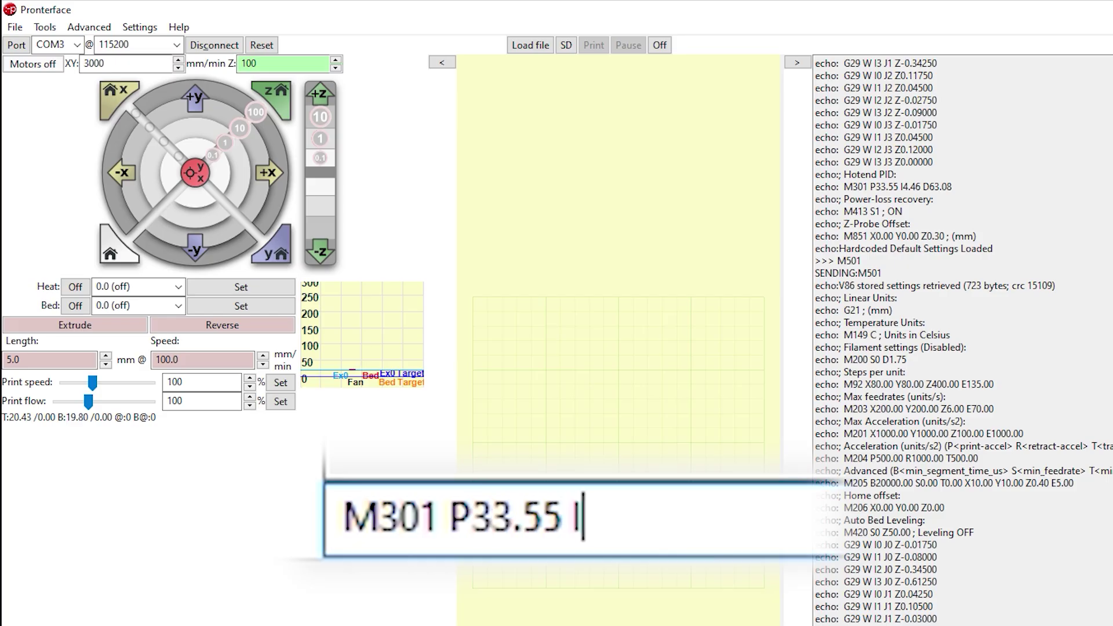
text(4.4)
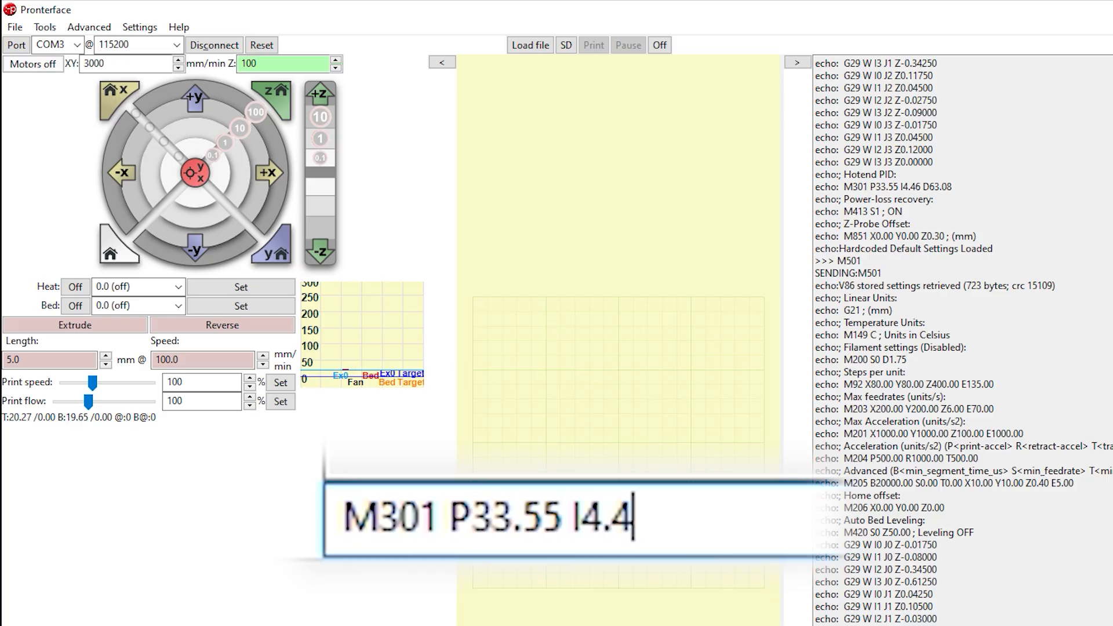
text(6 D)
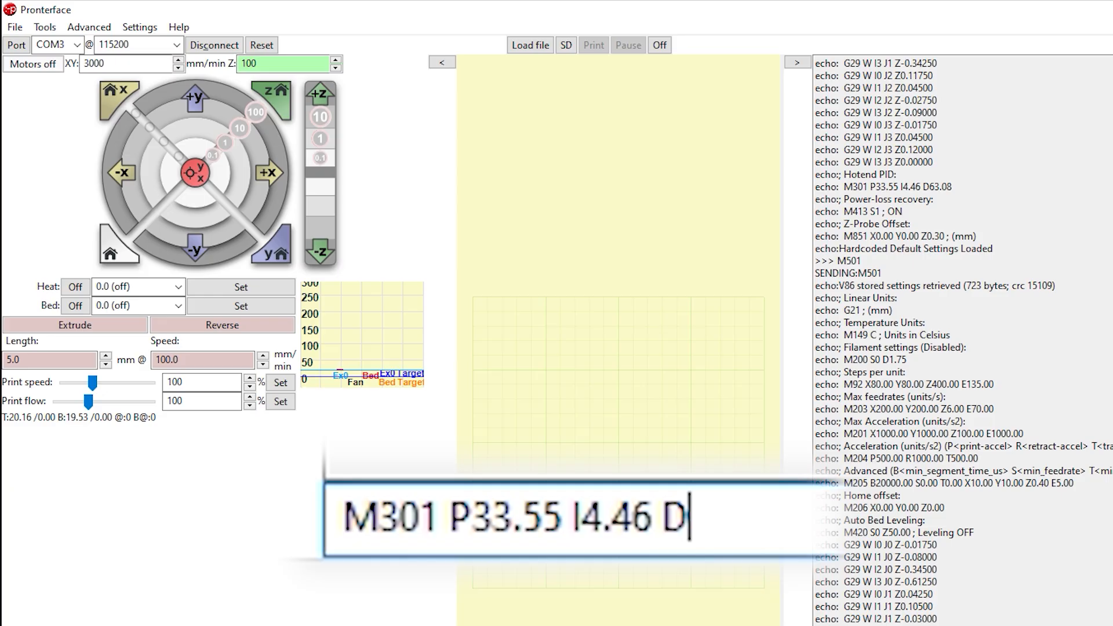
text(63.0)
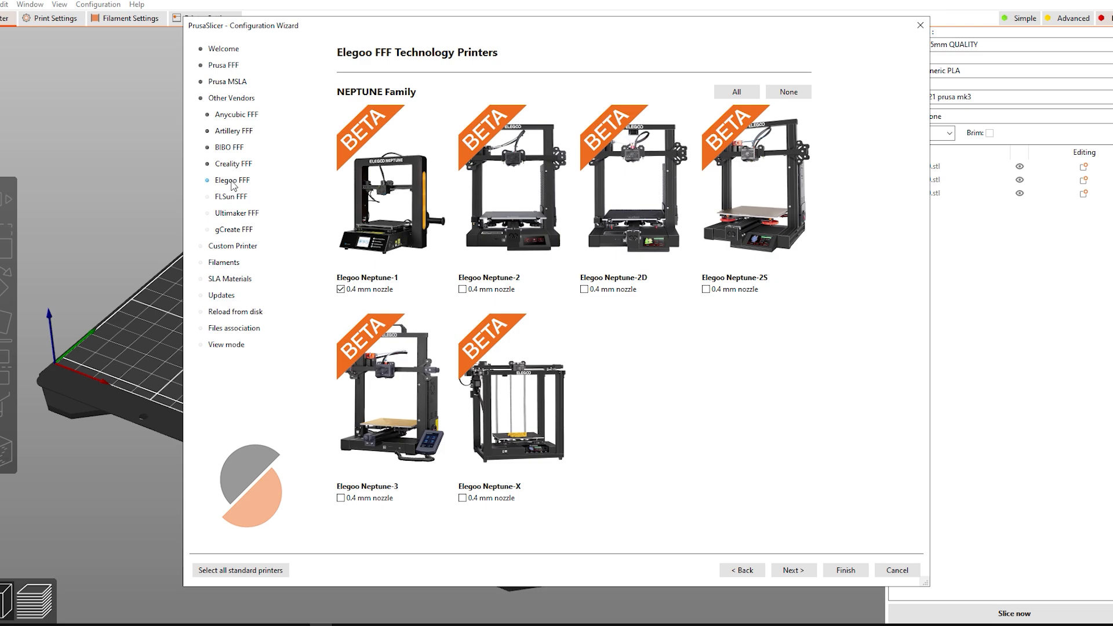
Cancel the configuration wizard and review the Creality Ender-3 V2 print and printer profiles.
click(844, 571)
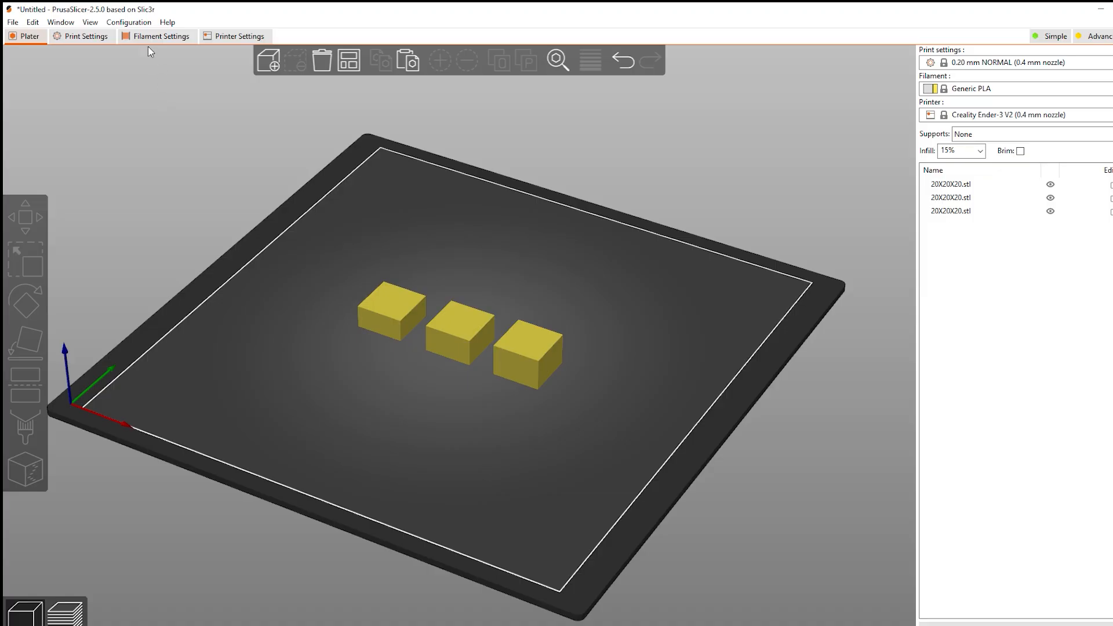
click(81, 35)
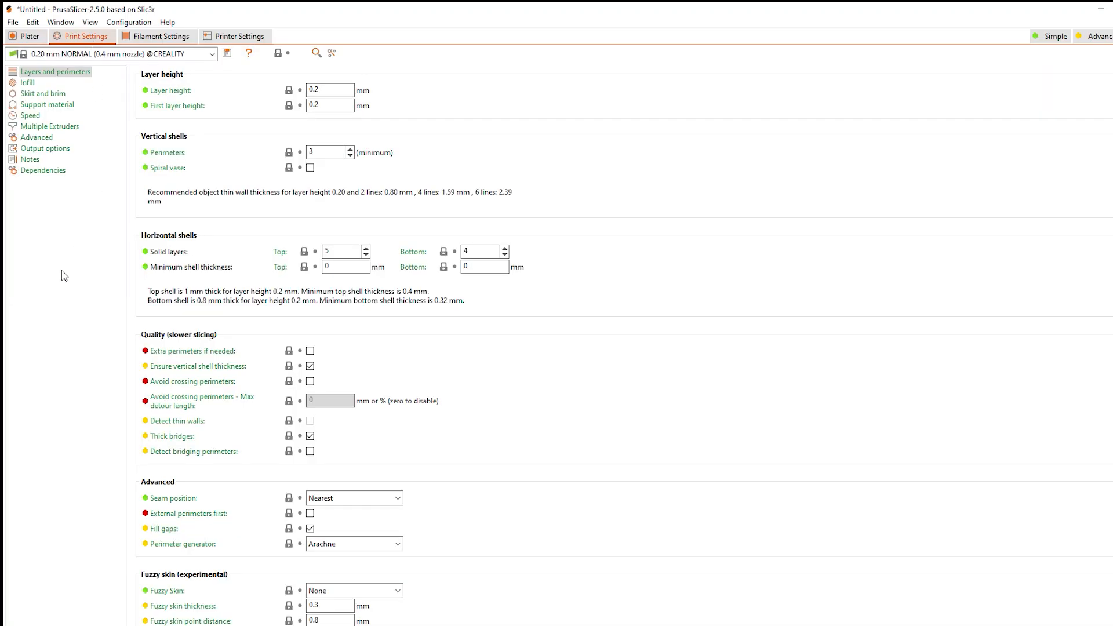
click(240, 36)
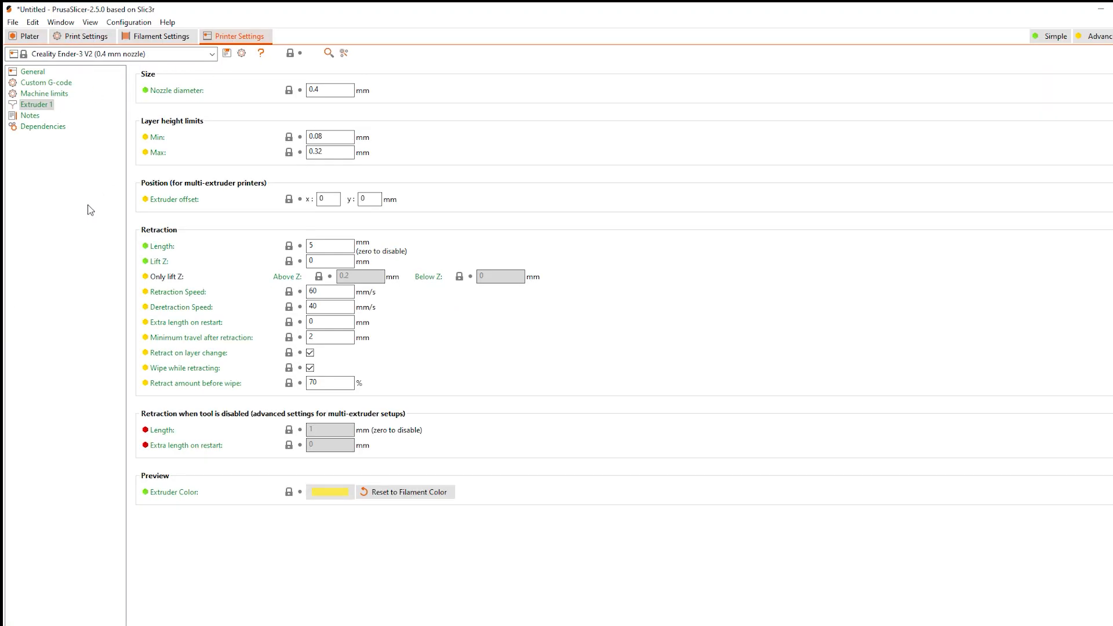